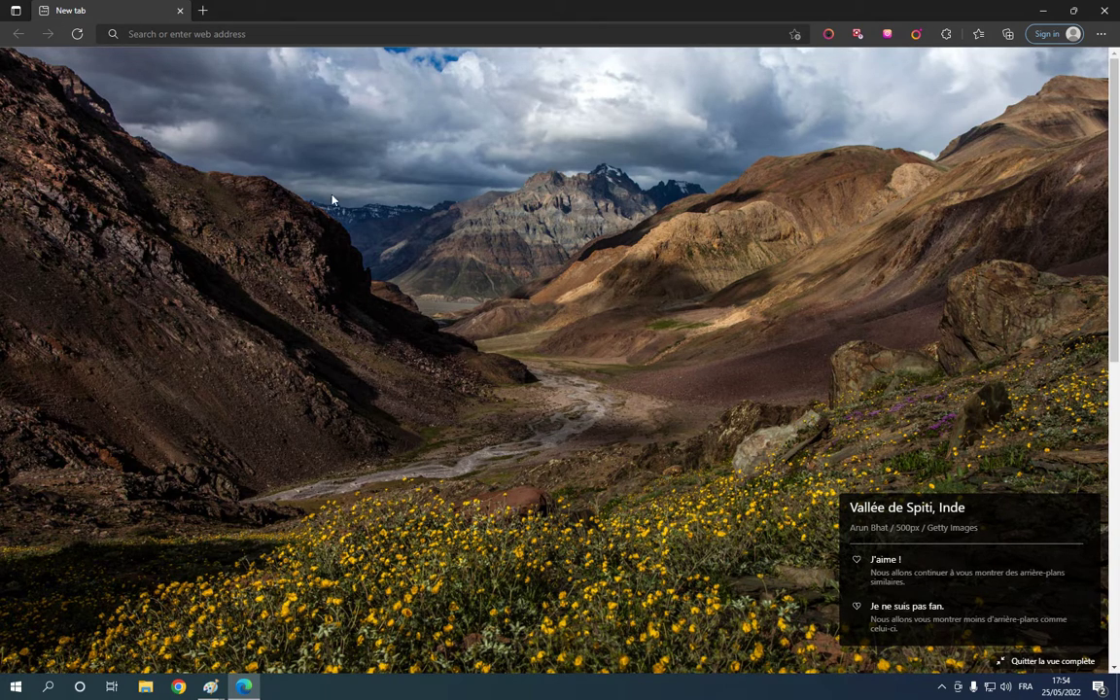
mouse_move(232, 31)
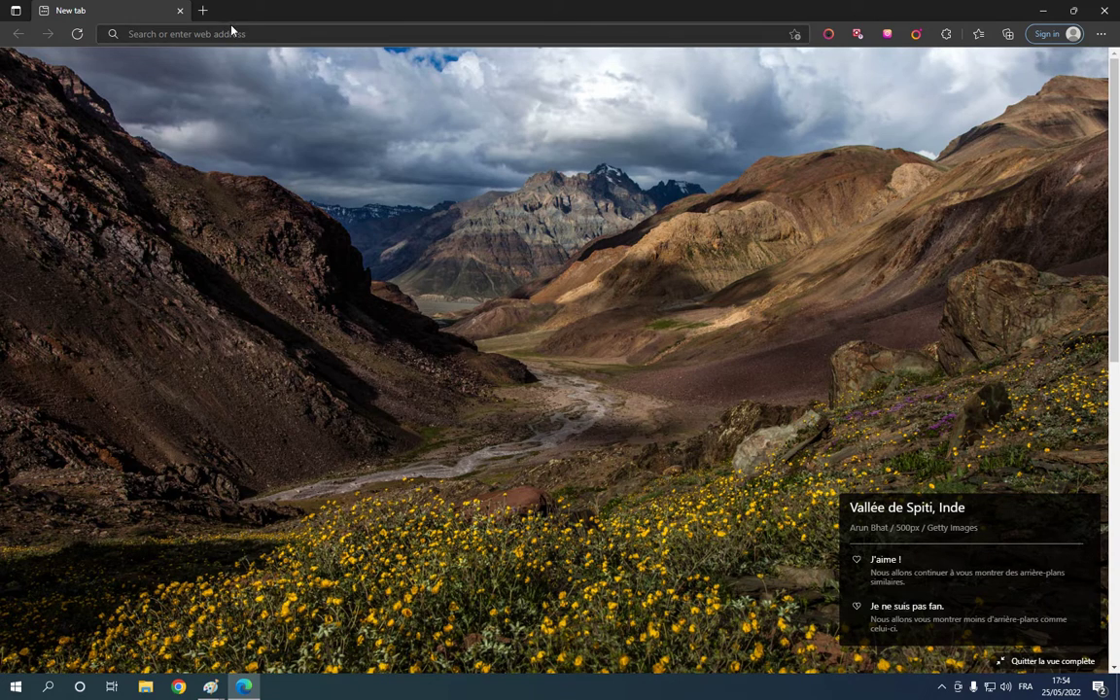
mouse_move(203, 12)
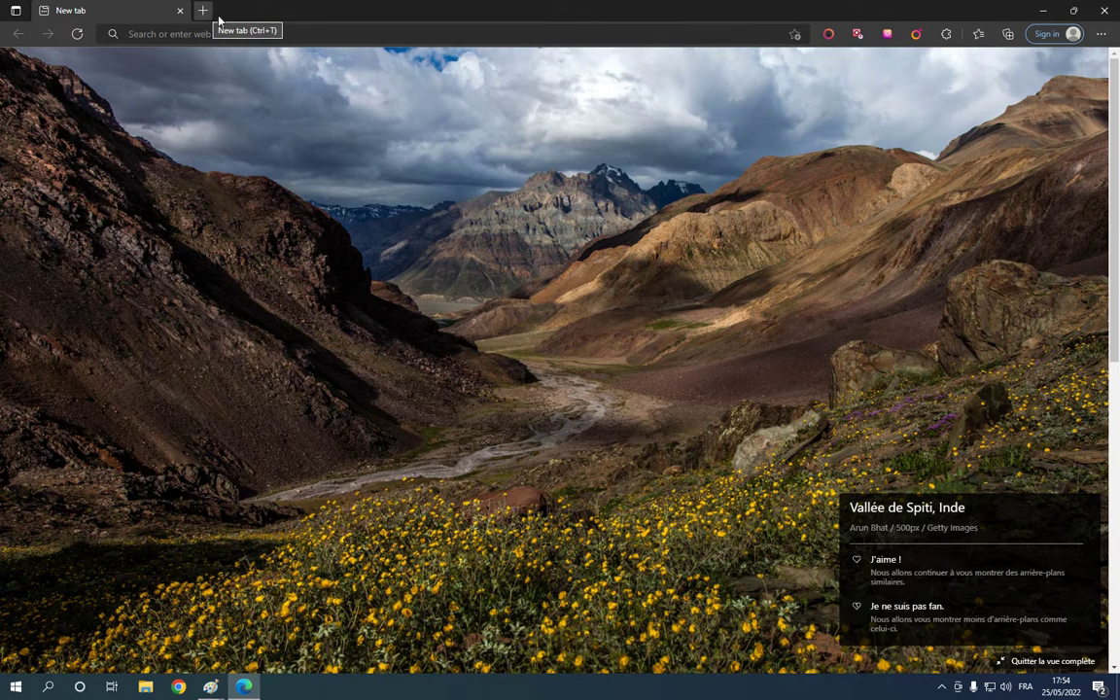
mouse_move(1101, 35)
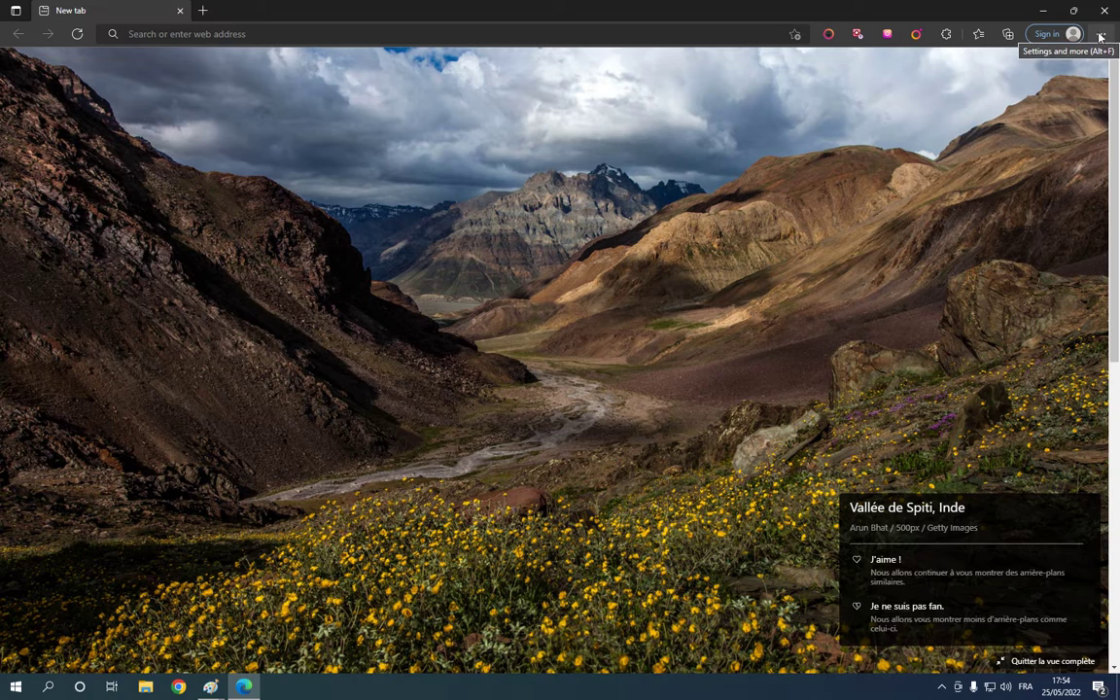
Show the Downloads panel from the main menu with its more-options menu expanded
click(1100, 35)
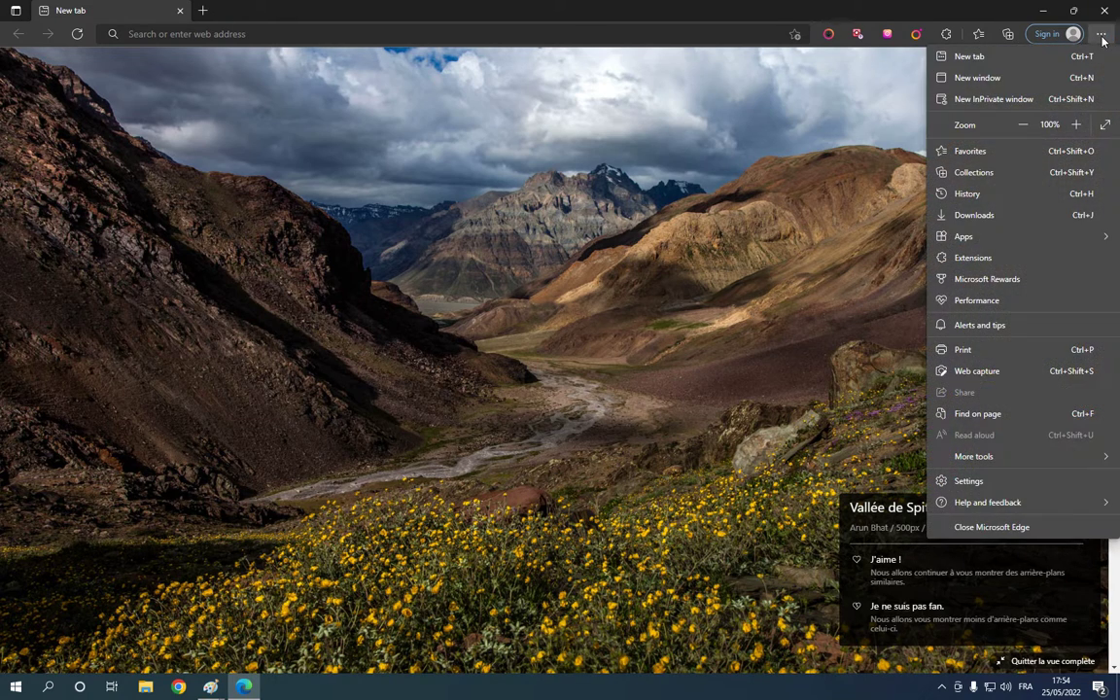
mouse_move(1031, 171)
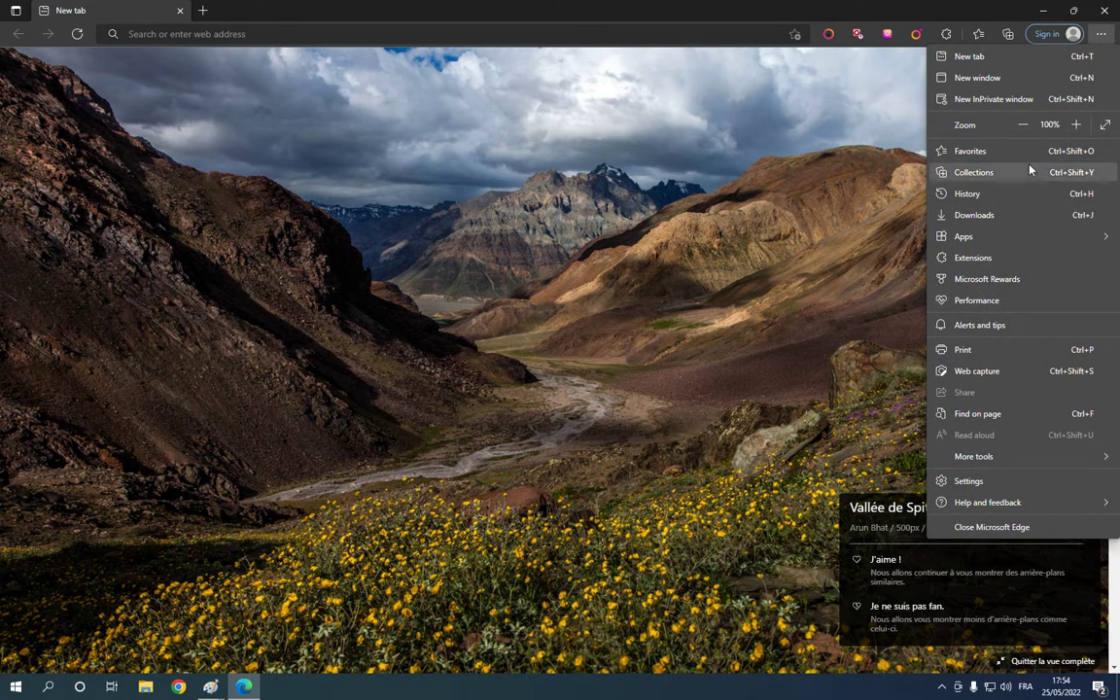
mouse_move(999, 214)
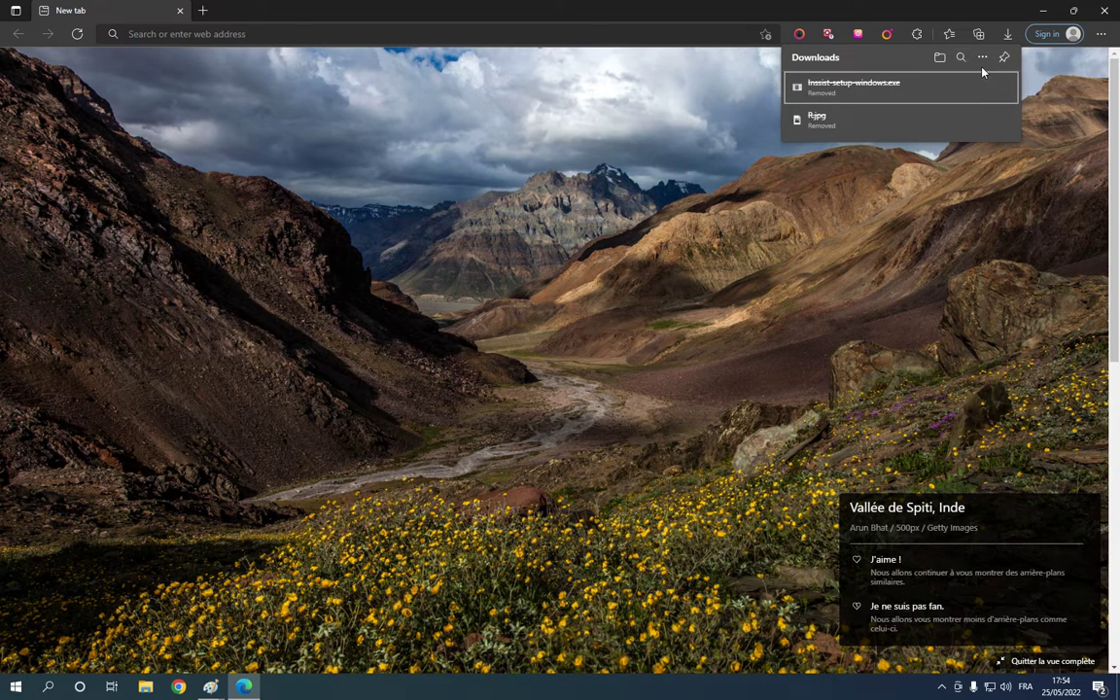
click(982, 56)
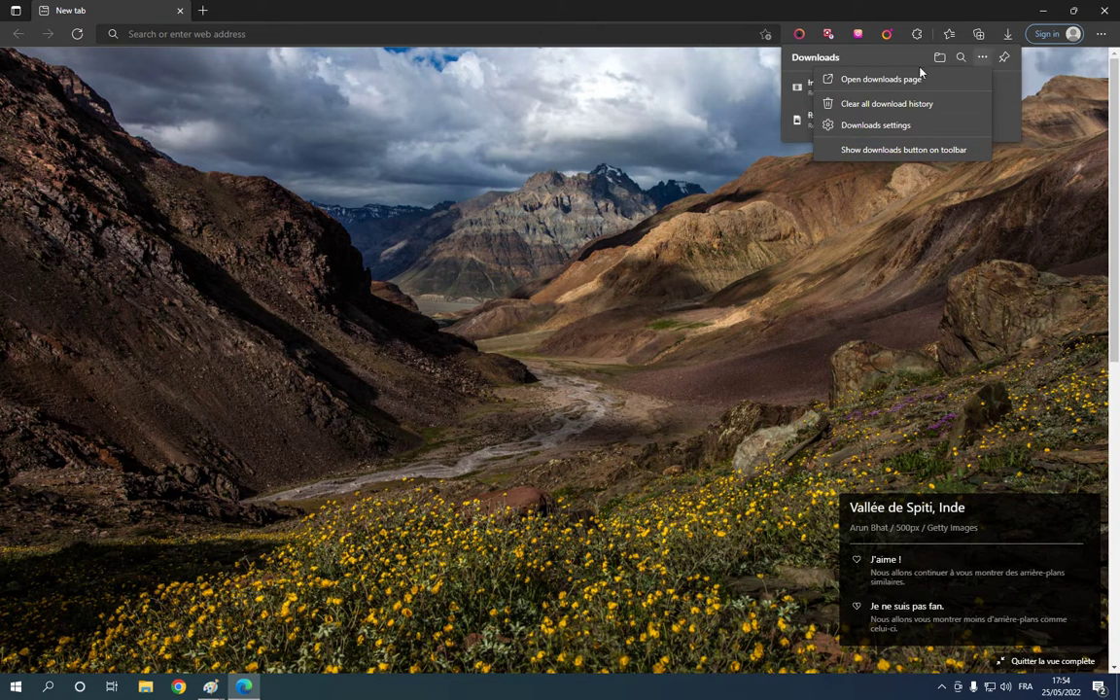
View the full Downloads page with its two past files, then reopen the main menu over the new tab
click(879, 78)
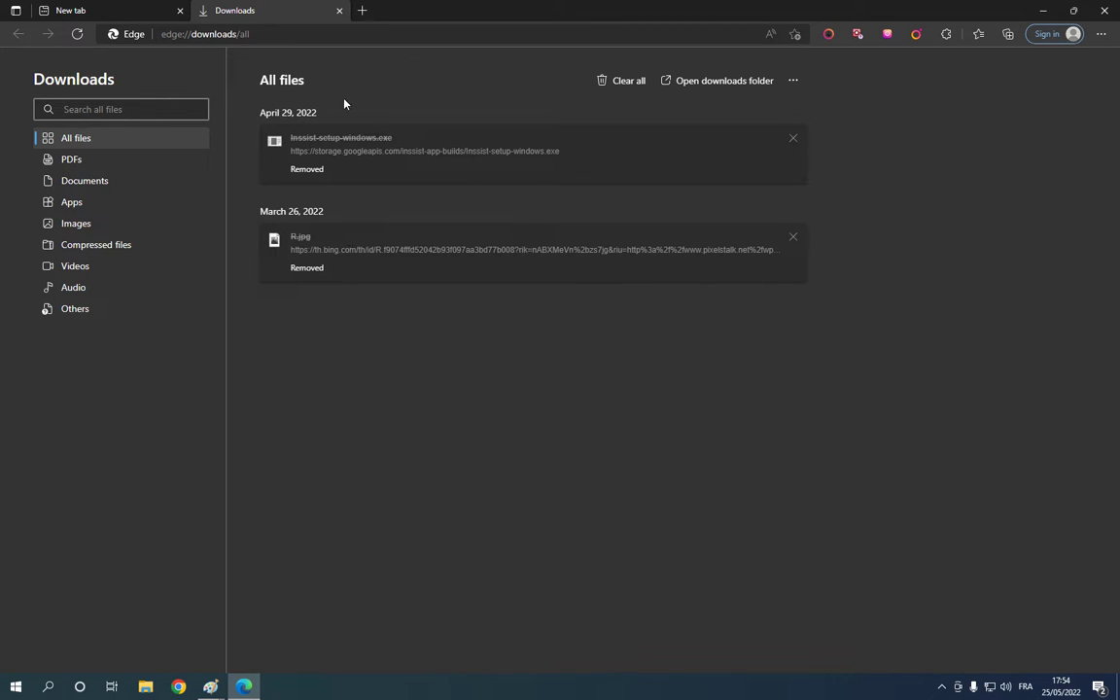
mouse_move(486, 218)
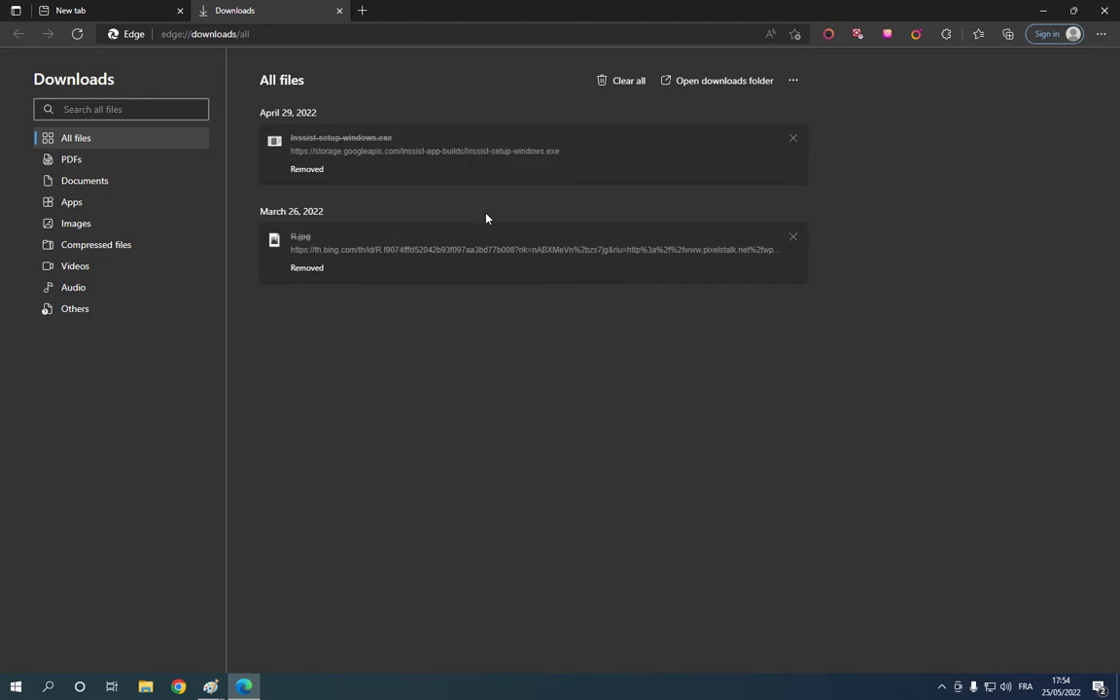
mouse_move(887, 167)
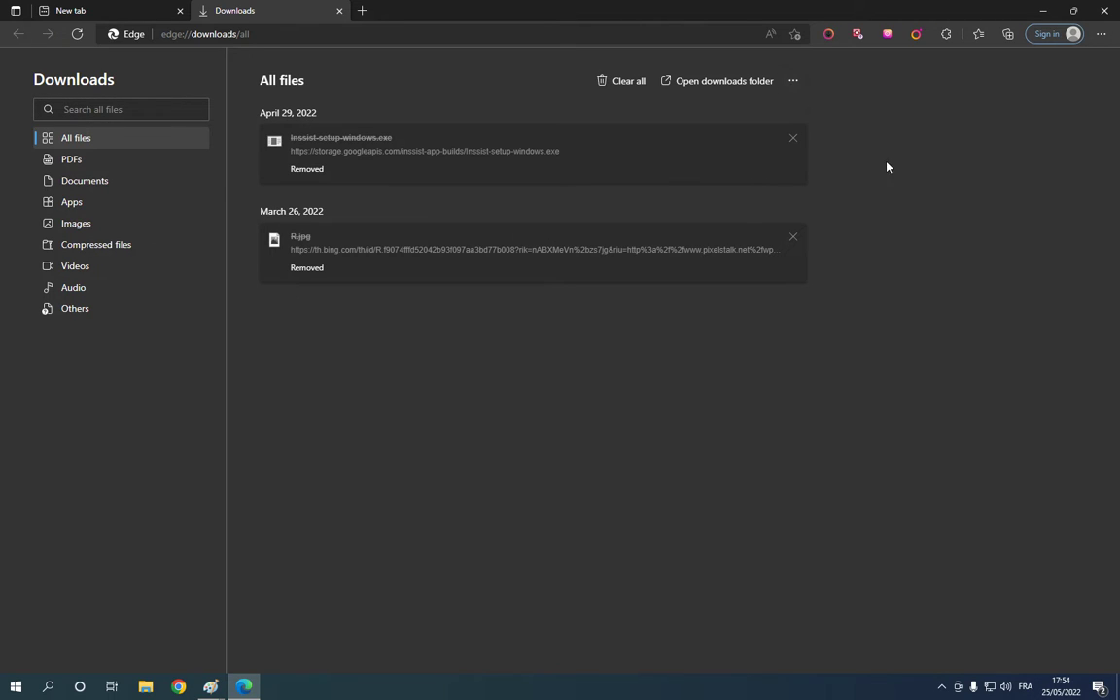
mouse_move(173, 187)
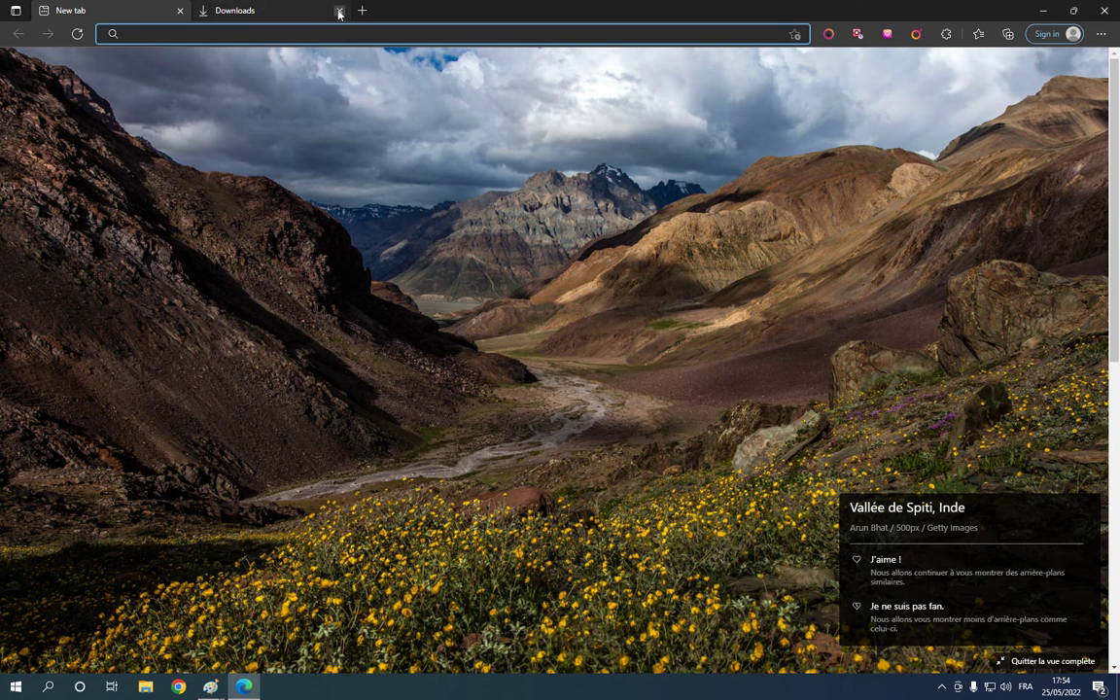
click(1100, 33)
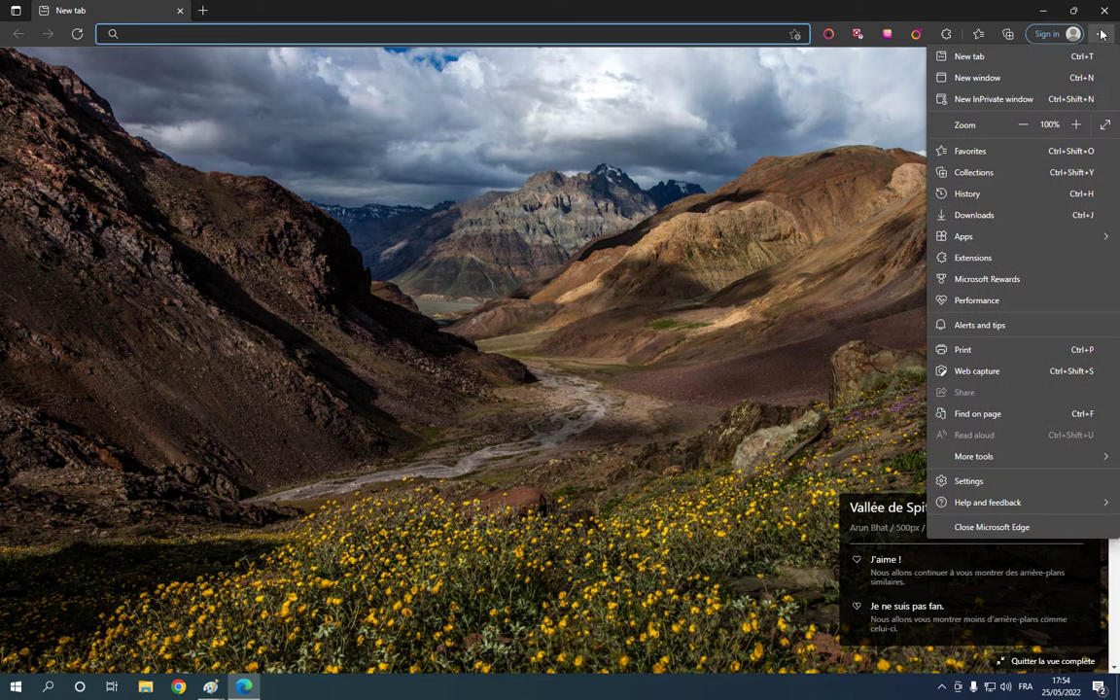